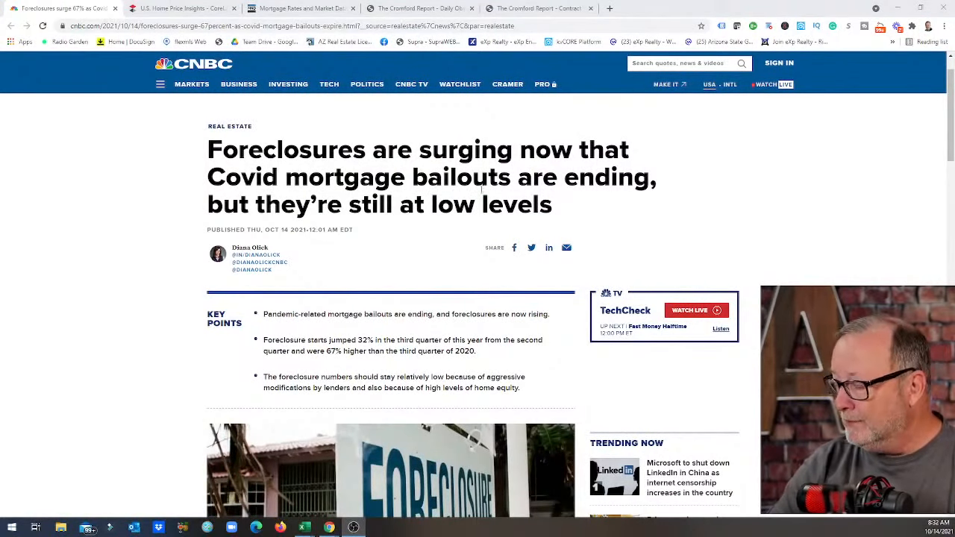
scroll(down, 3)
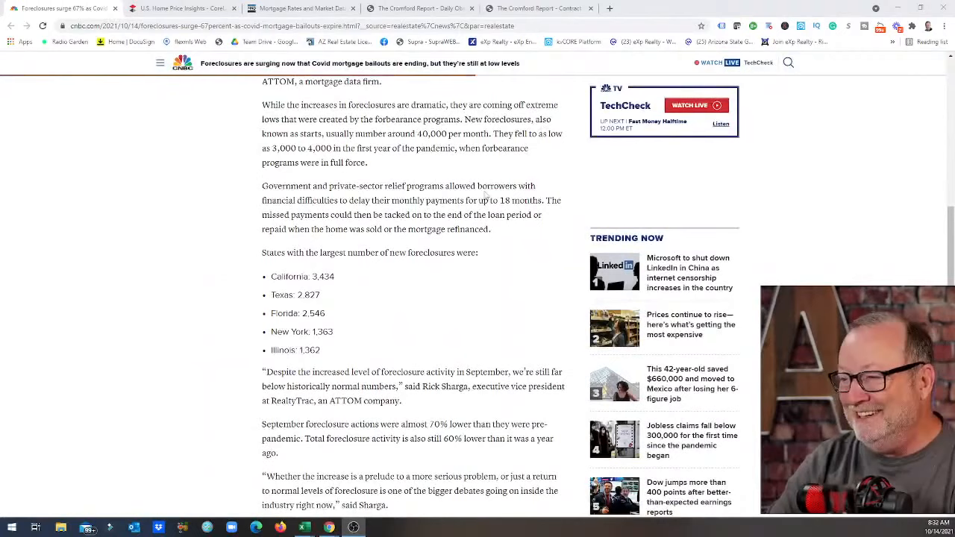
scroll(down, 3)
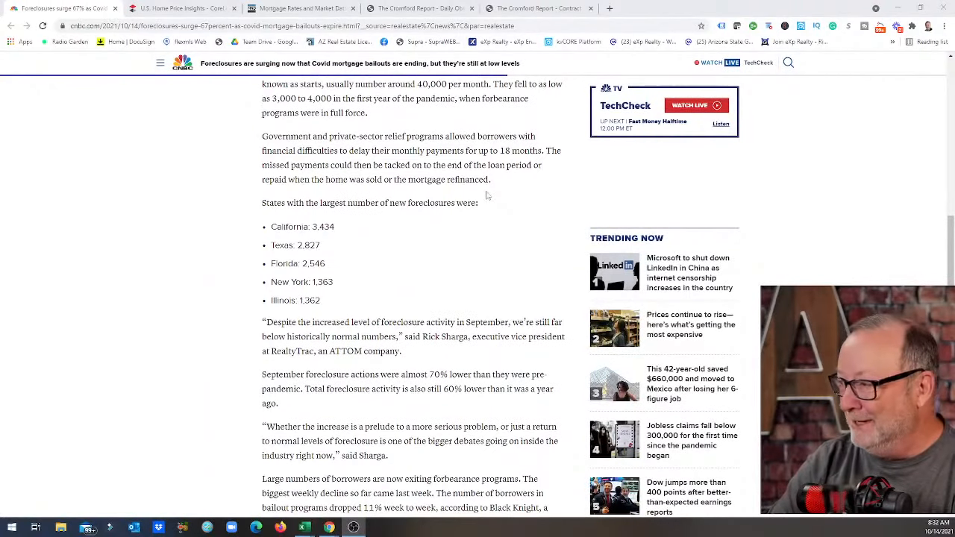